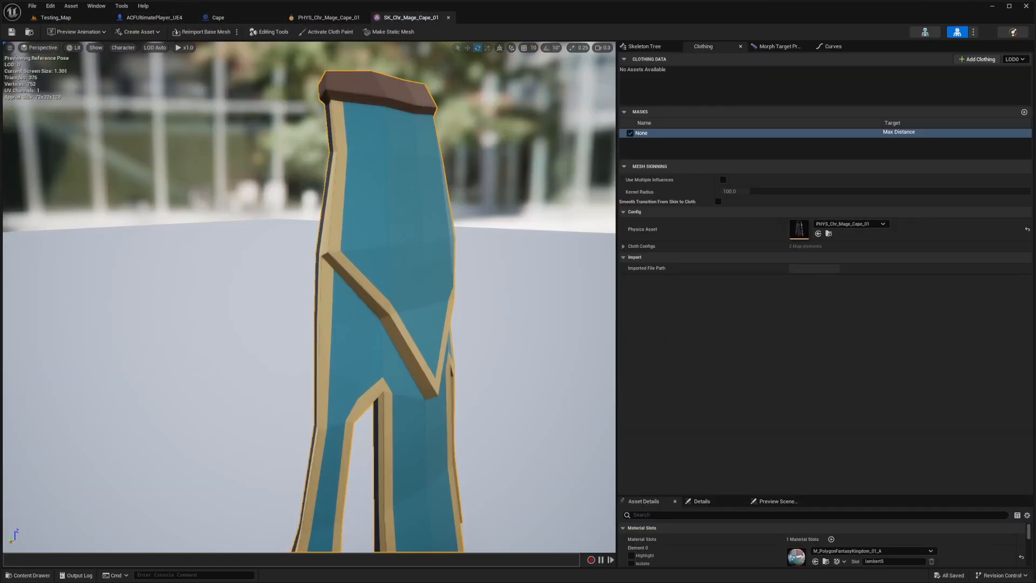
# - Show the Clothing panel for the mage cape skeletal mesh via the Window menu
pyautogui.click(96, 5)
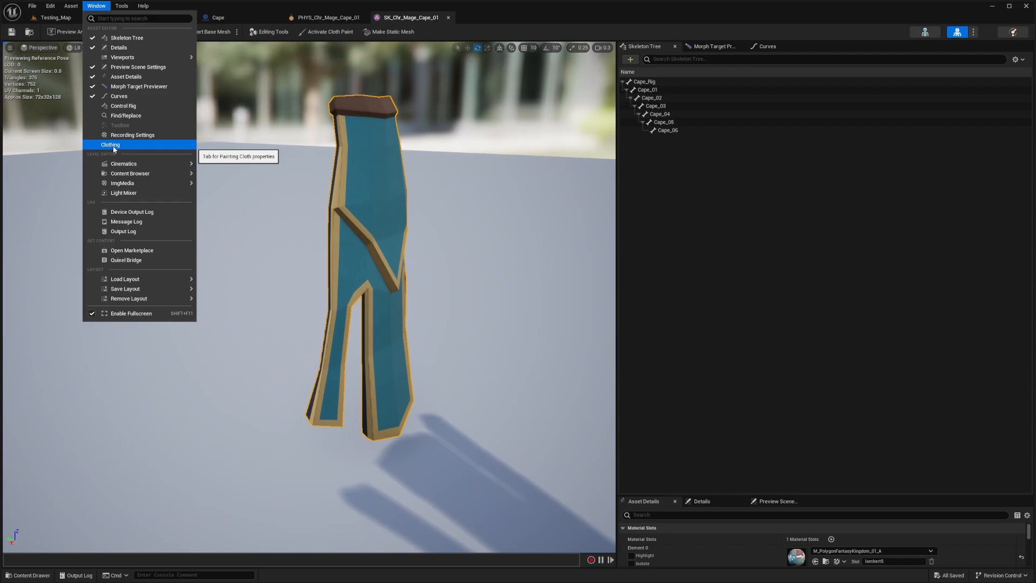
pyautogui.click(110, 145)
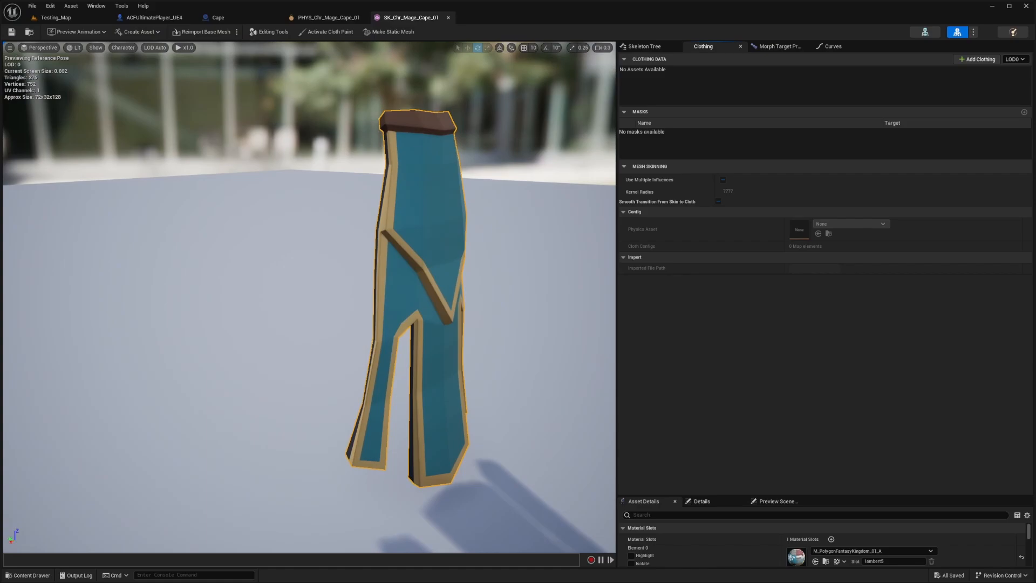
# - Create clothing data SK_Chr_Mage_Cape_01_Clothing_2 from the cape section and select it for editing
pyautogui.click(478, 246)
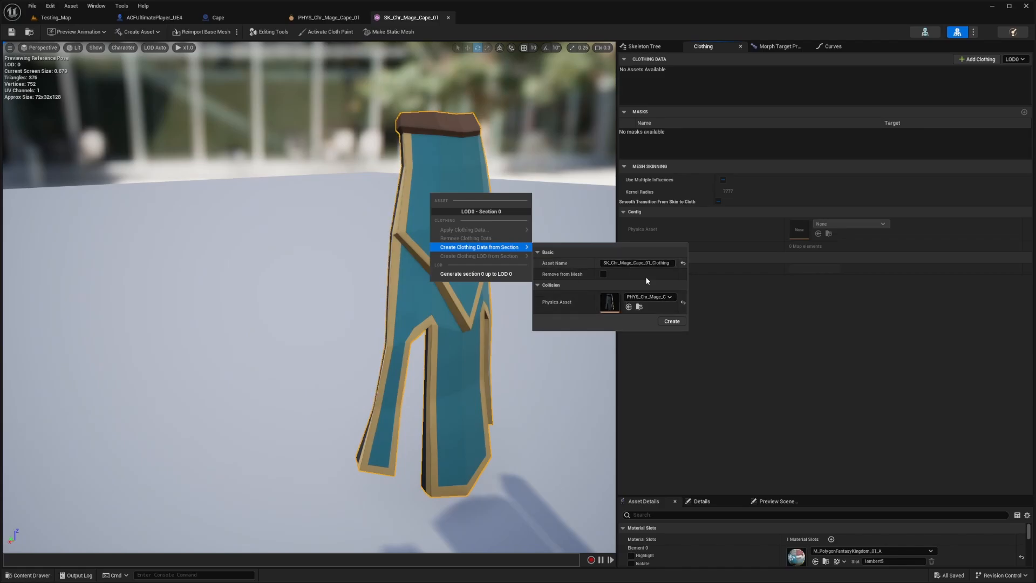
pyautogui.click(671, 320)
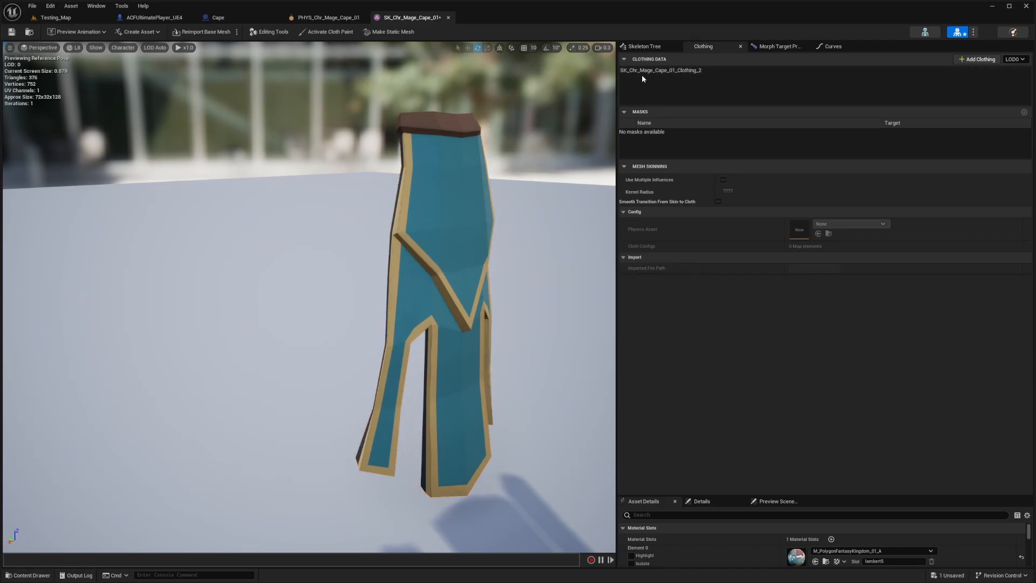
pyautogui.click(660, 70)
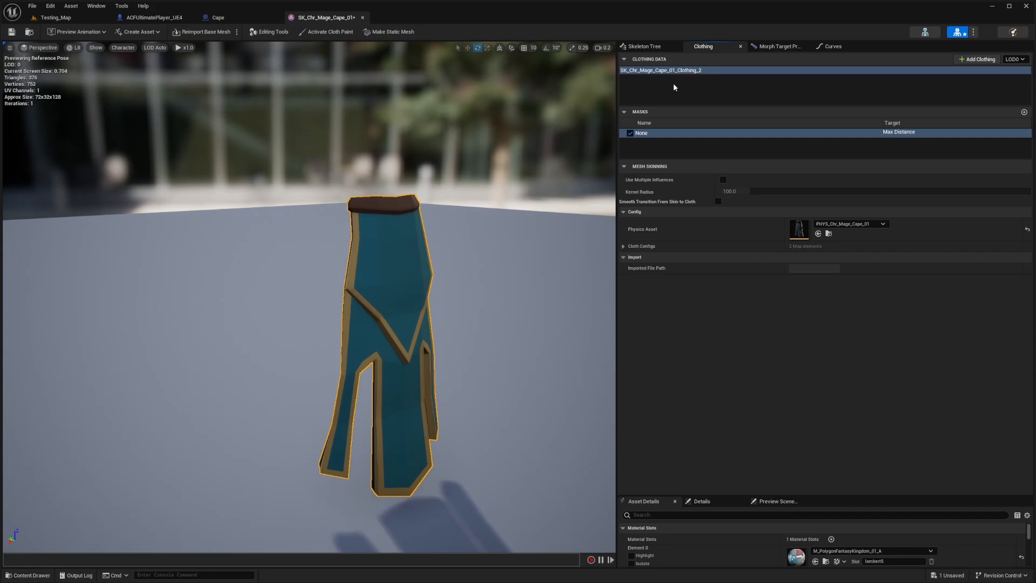
pyautogui.moveTo(326, 33)
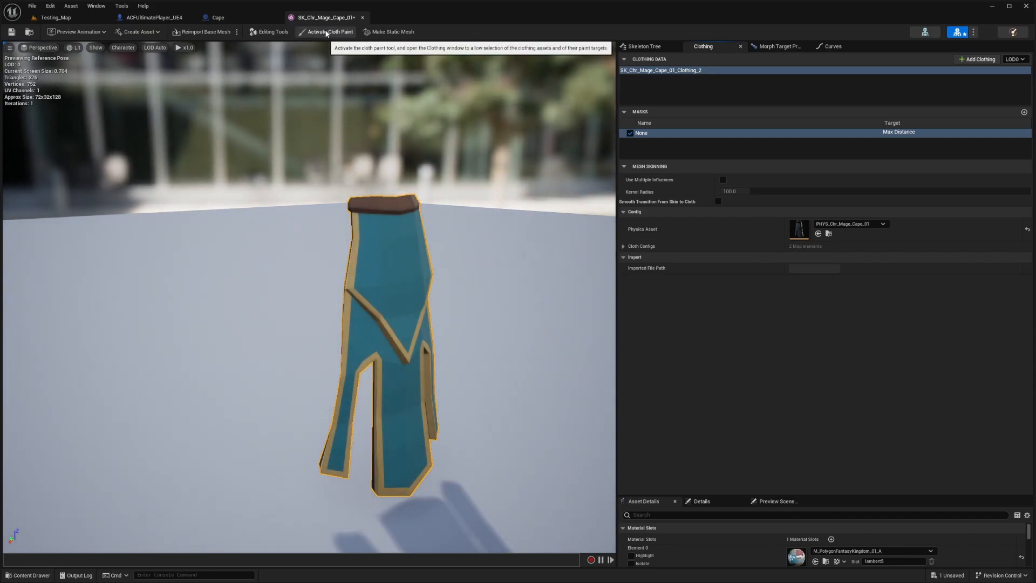
# - Activate cloth paint with brush strength 0.1 and paint the cape white except the top
pyautogui.click(335, 32)
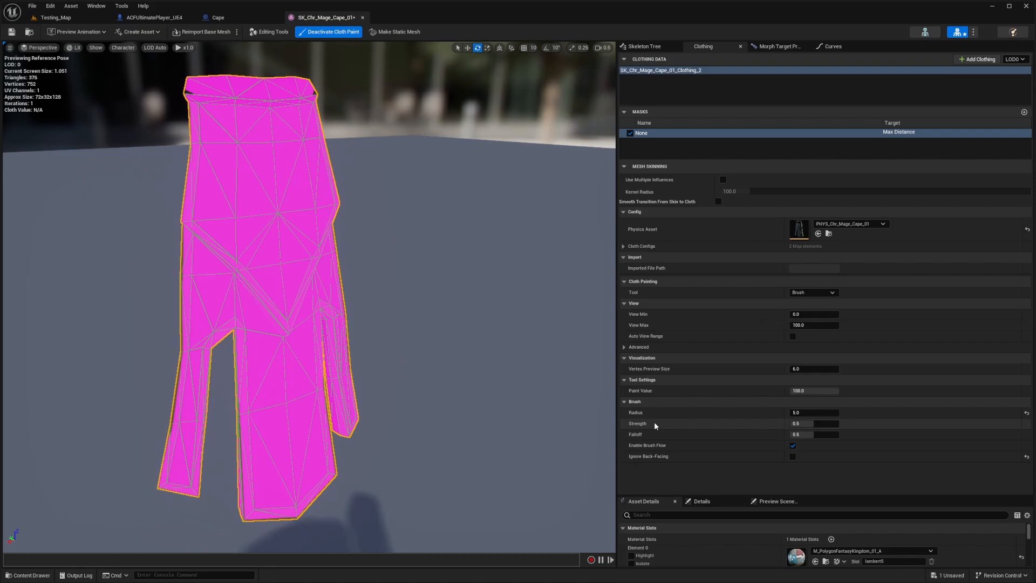
pyautogui.click(813, 422)
pyautogui.write('1')
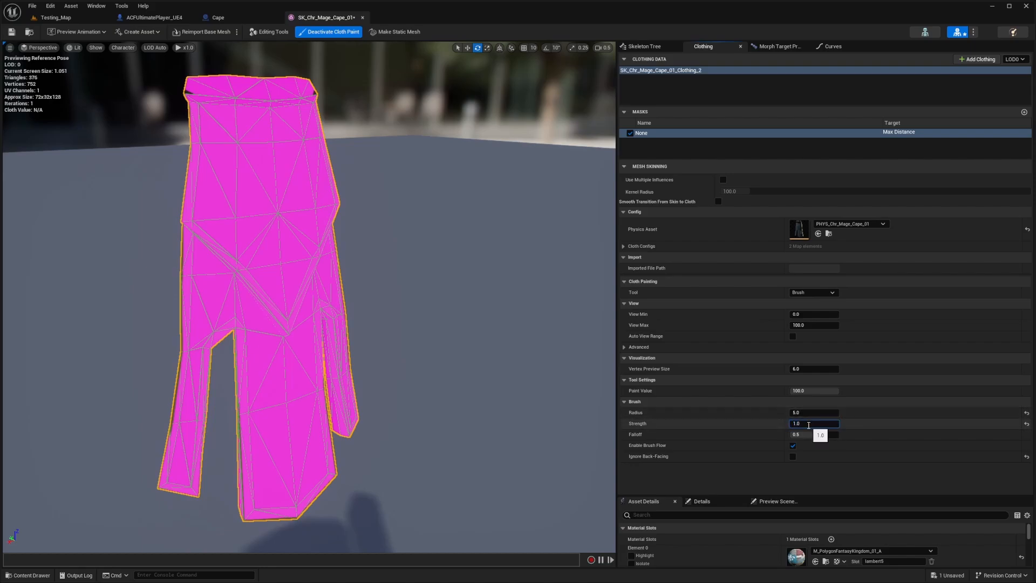
pyautogui.write('0.1')
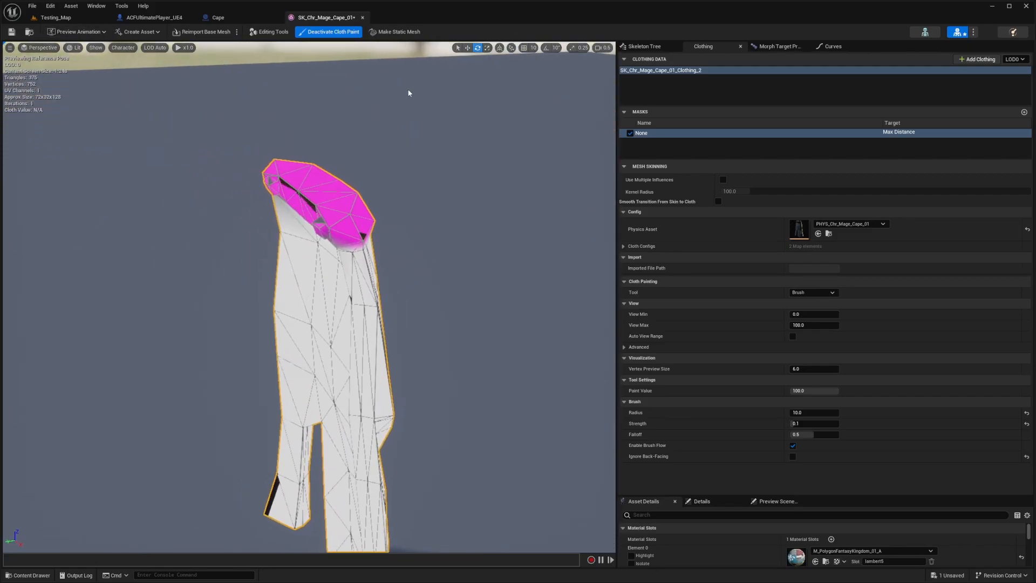
# - Deactivate cloth paint and apply SK_Chr_Mage_Cape_01_Clothing_2 - LOD0 to the cape section
pyautogui.click(331, 32)
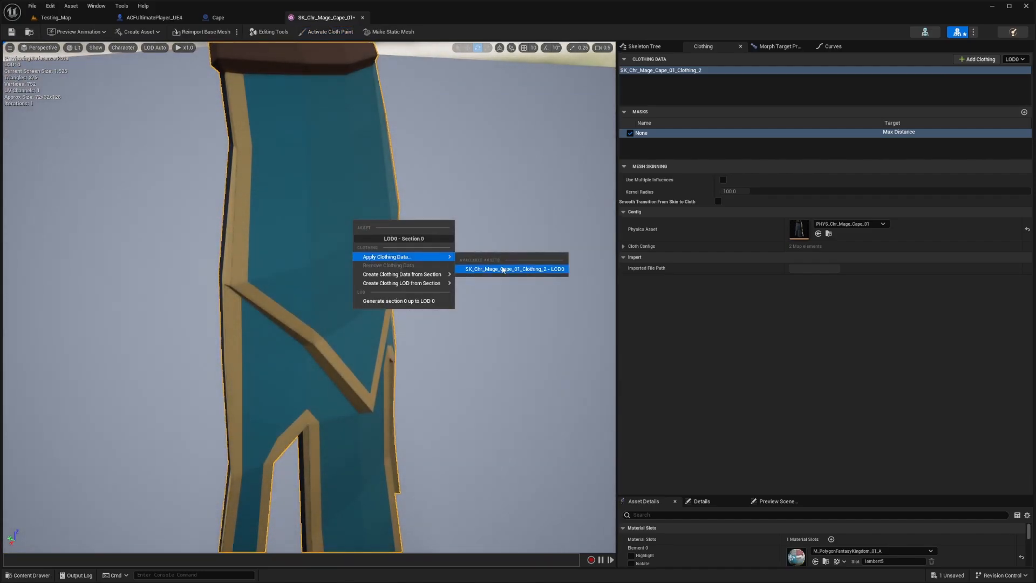
pyautogui.click(513, 269)
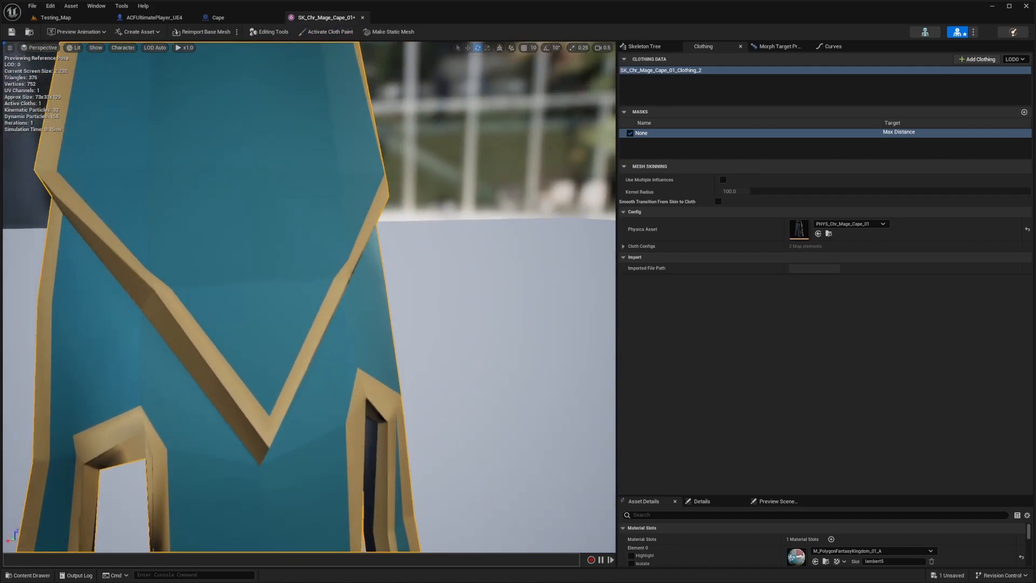
pyautogui.click(48, 31)
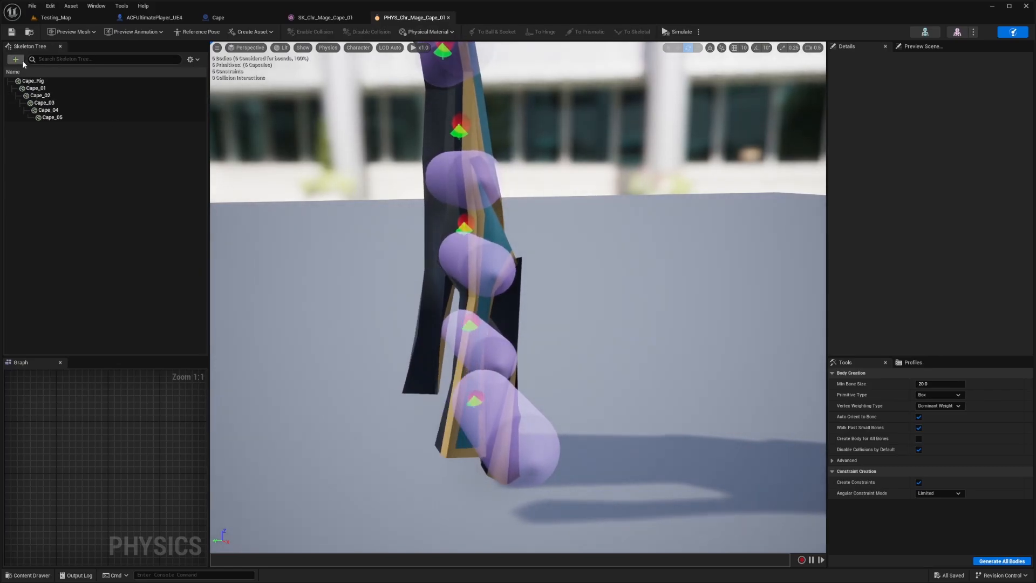
# - Select the Cape_05 body in PHYS_Chr_Mage_Cape_01, then return to the cape mesh editor
pyautogui.click(16, 60)
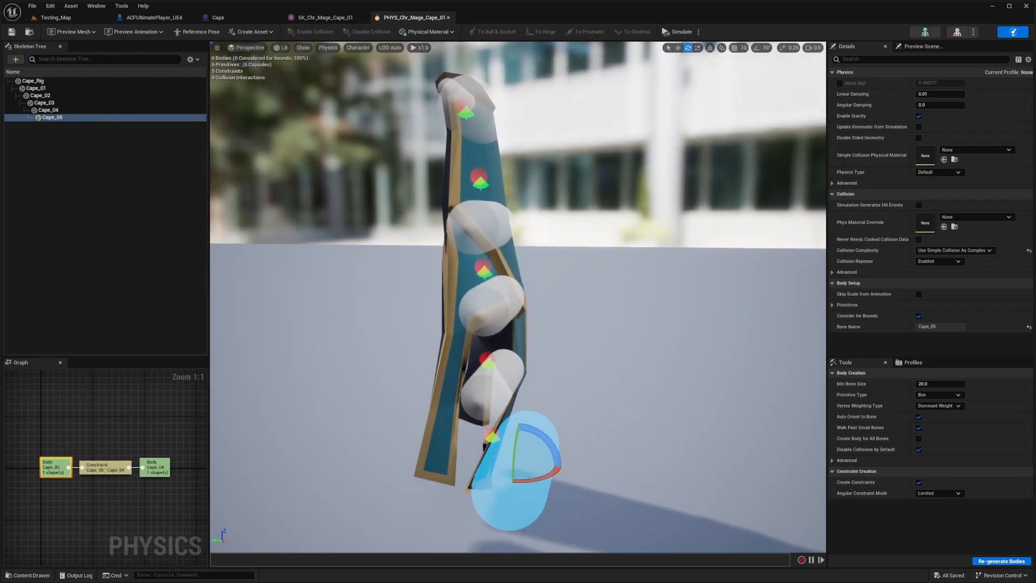
pyautogui.click(326, 17)
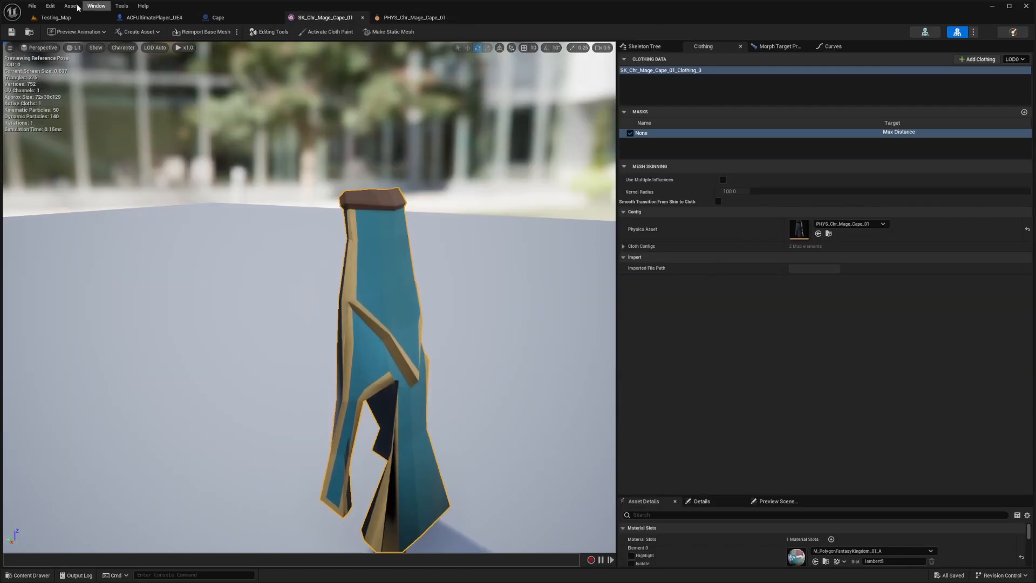